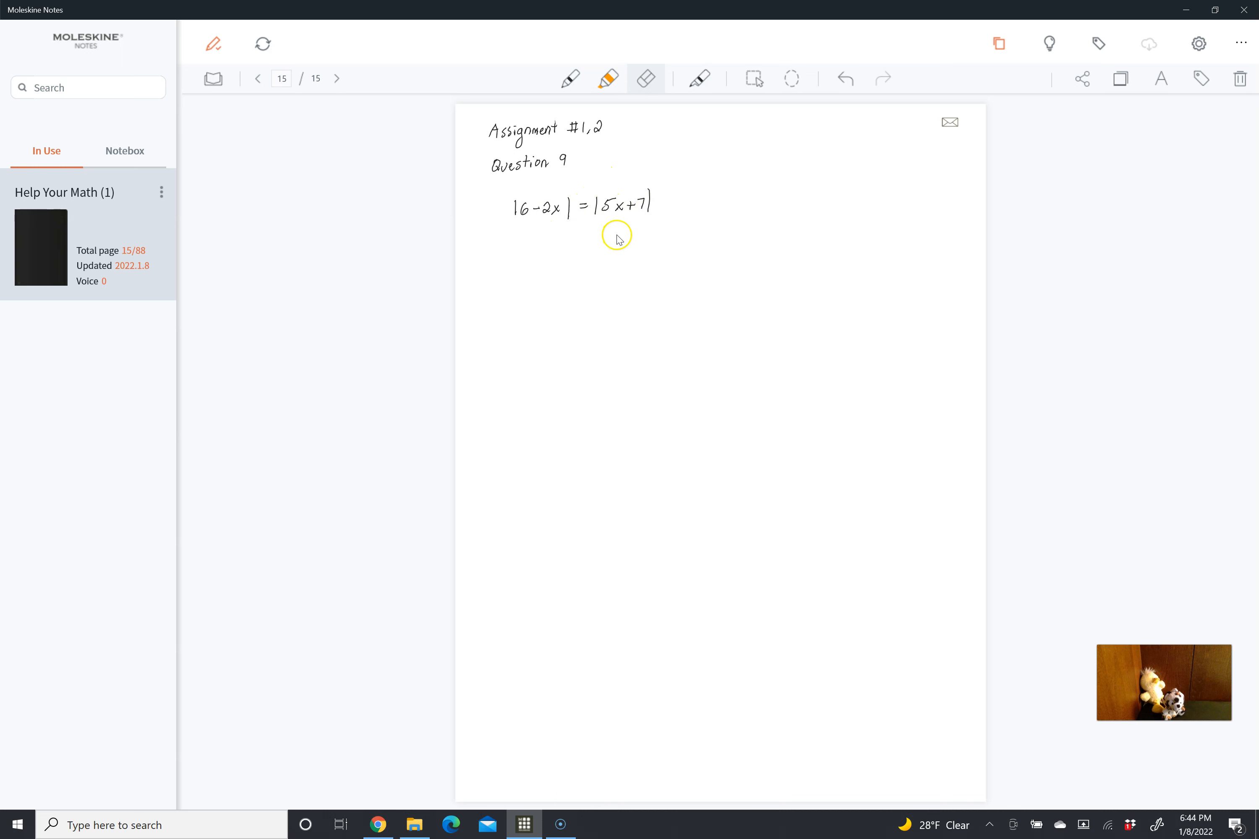
pyautogui.moveTo(669, 187)
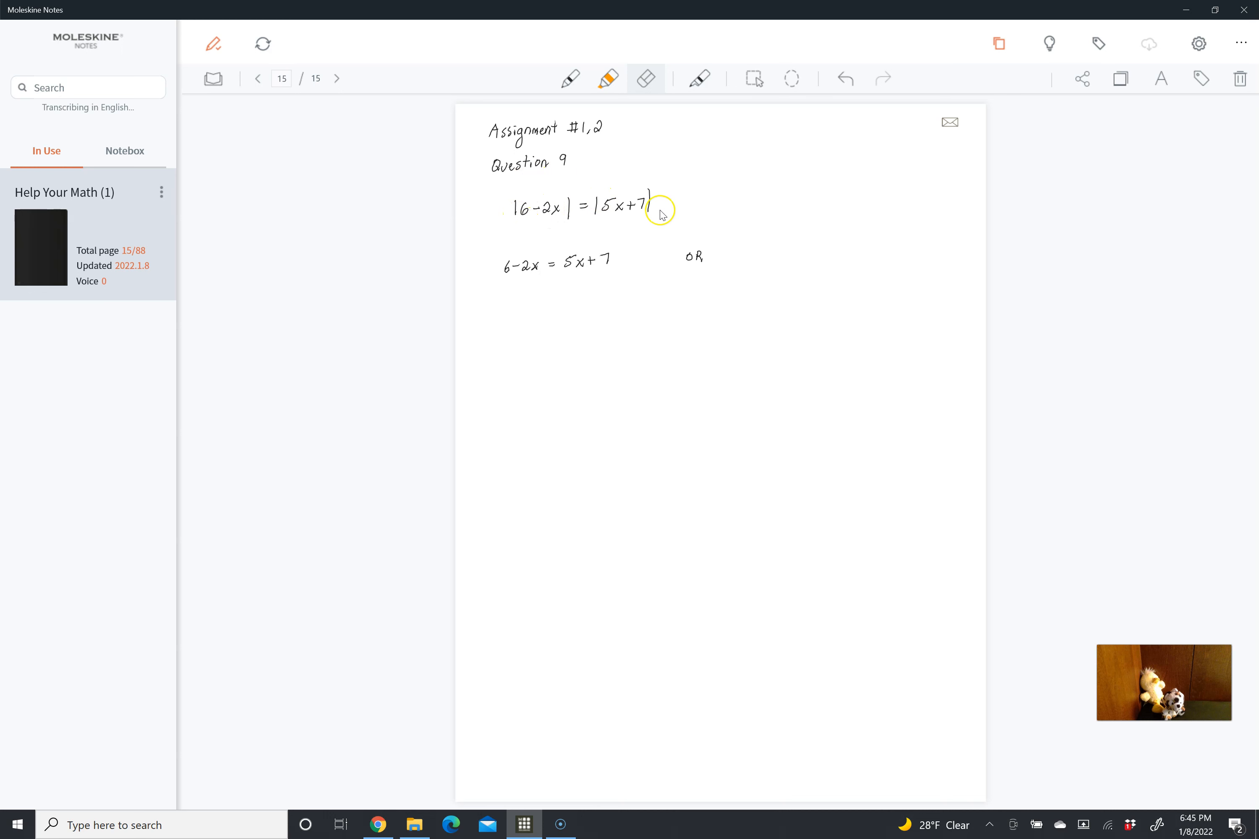
pyautogui.moveTo(685, 181)
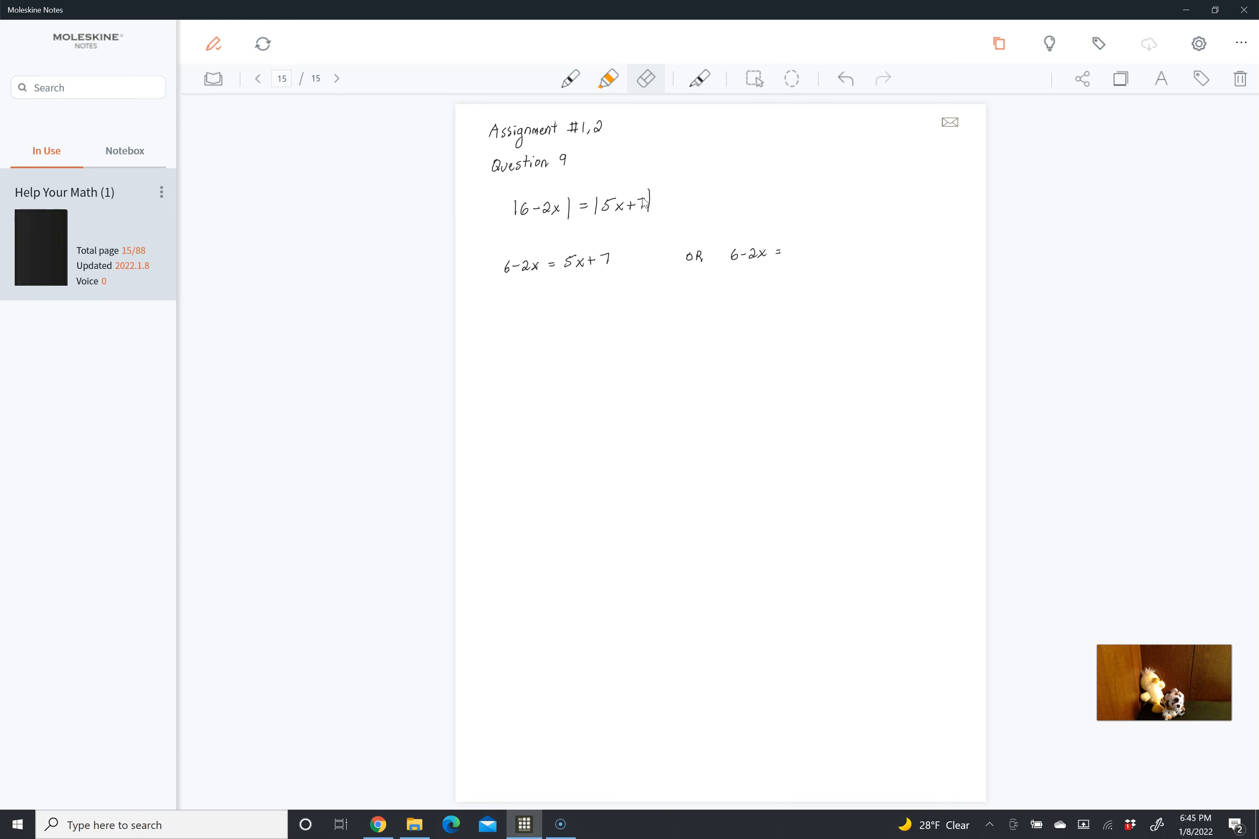
# Write the second case 6-2x = -(5x+7) beside the first case 6-2x = 5x+7
pyautogui.moveTo(791, 252); pyautogui.dragTo(815, 252)
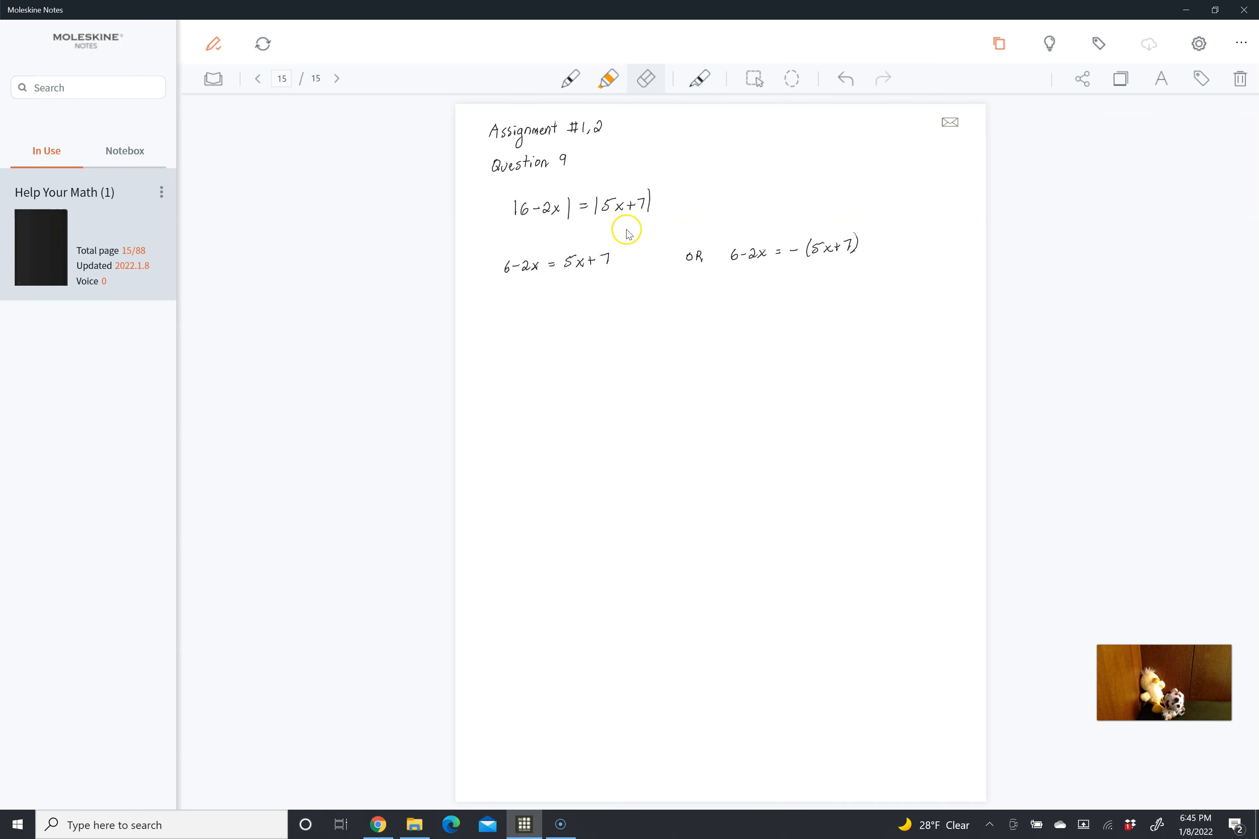
pyautogui.moveTo(765, 219)
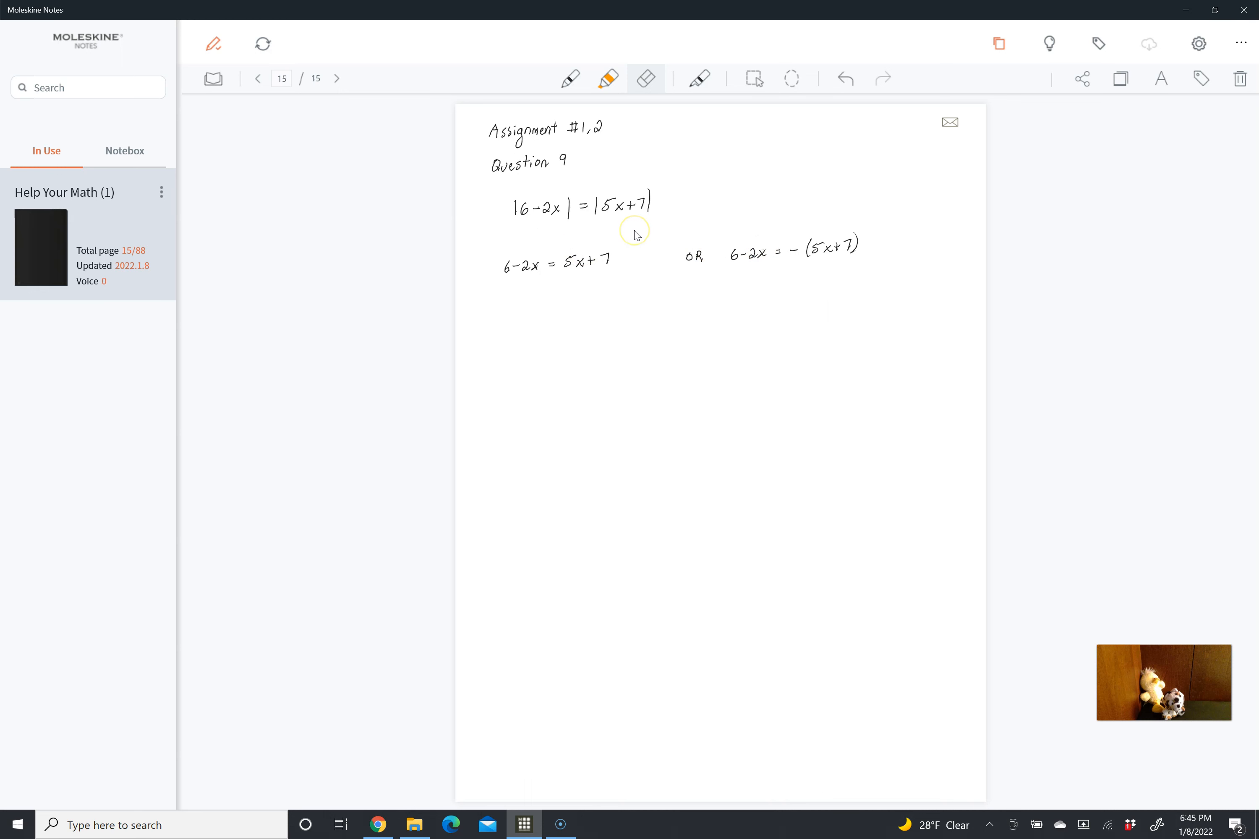
# Write the first-case steps, marking +2x and -7 in red ink beside both sides
pyautogui.click(697, 78)
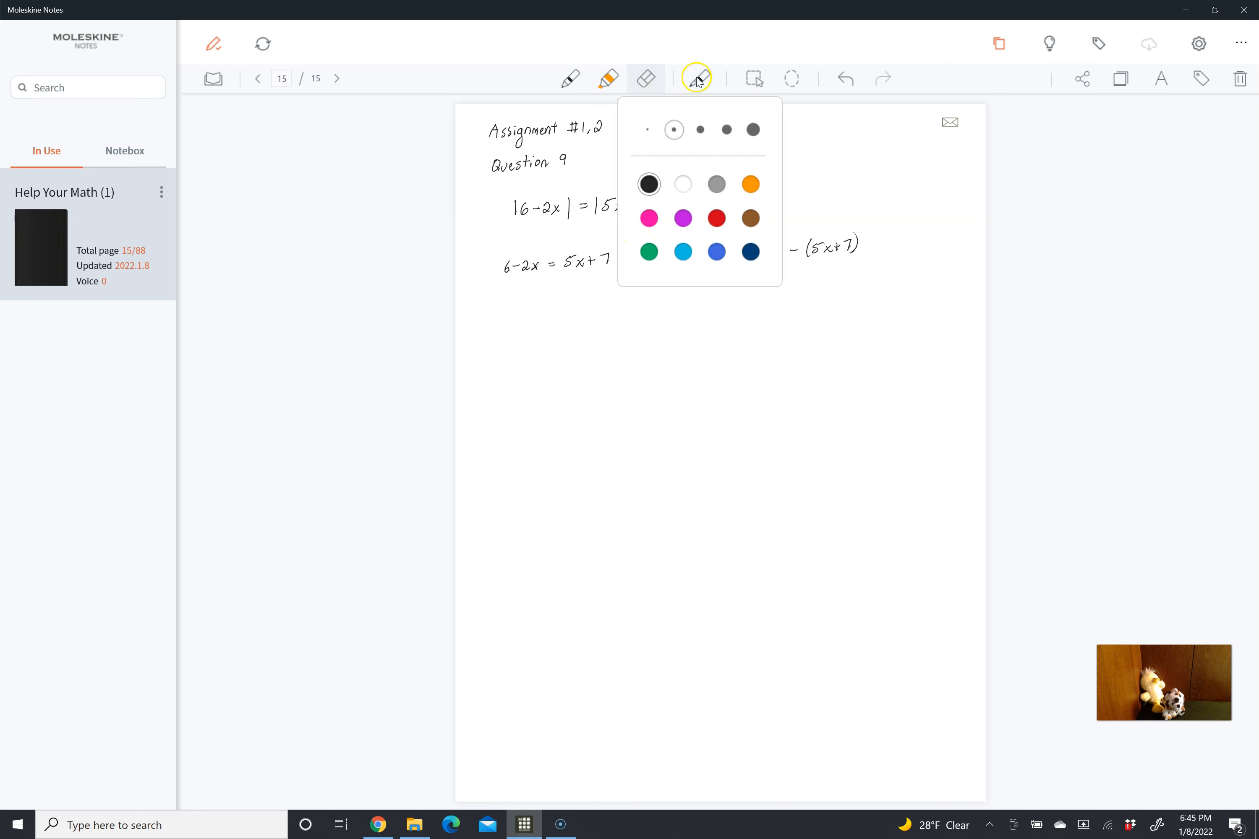
pyautogui.click(716, 218)
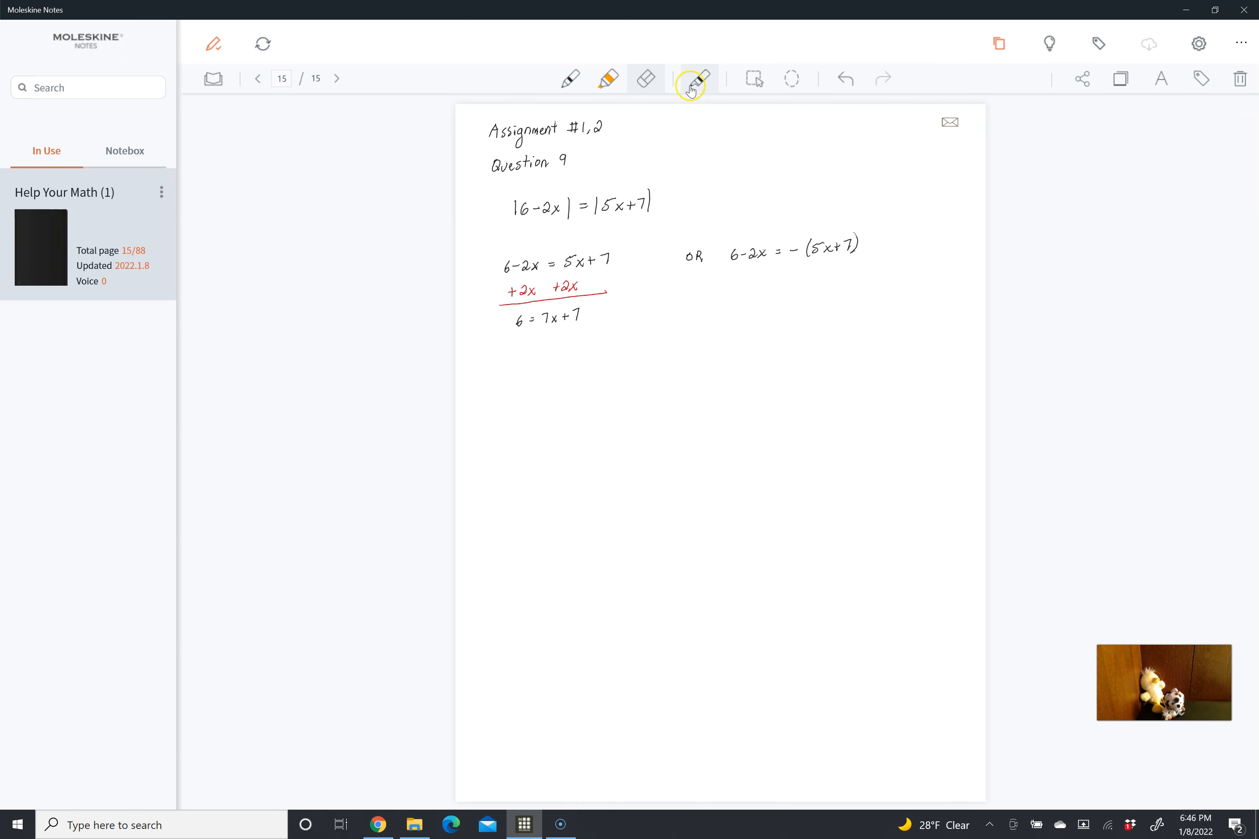
pyautogui.click(699, 79)
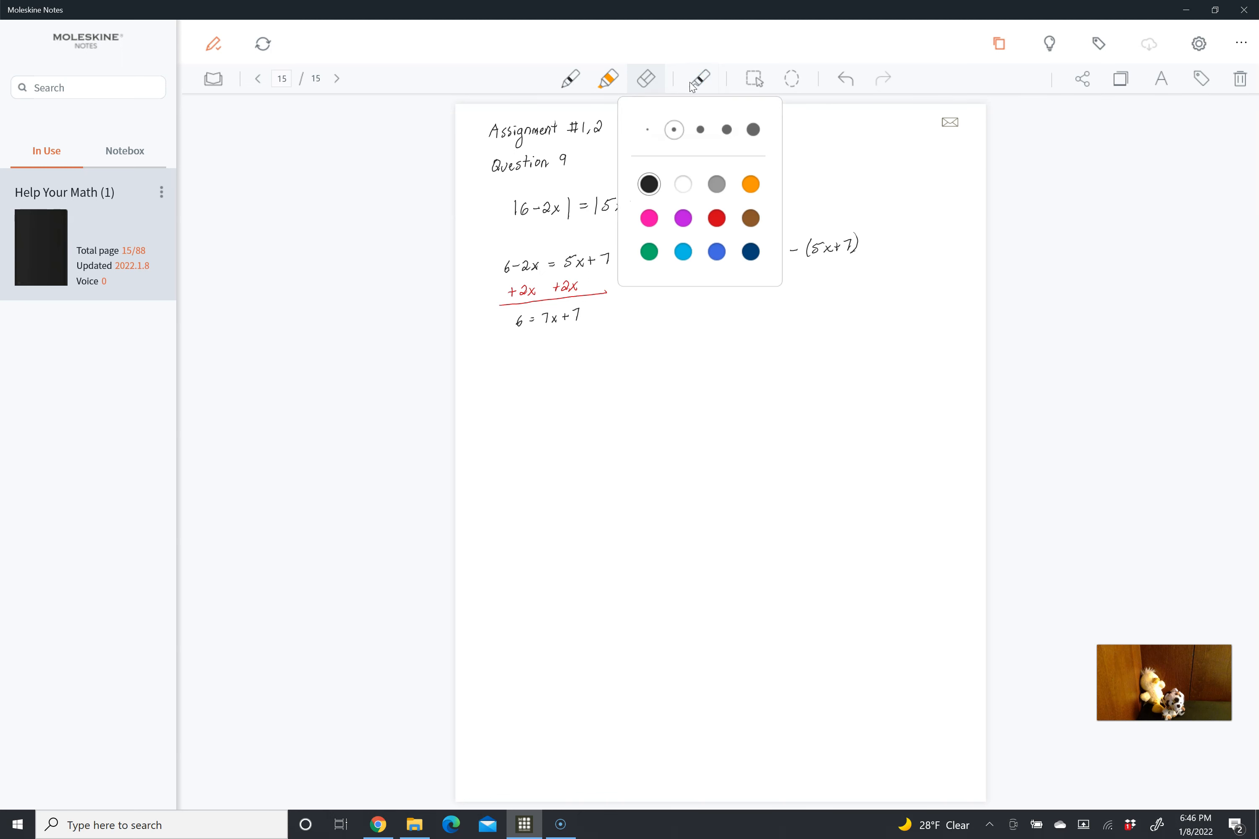
pyautogui.click(716, 219)
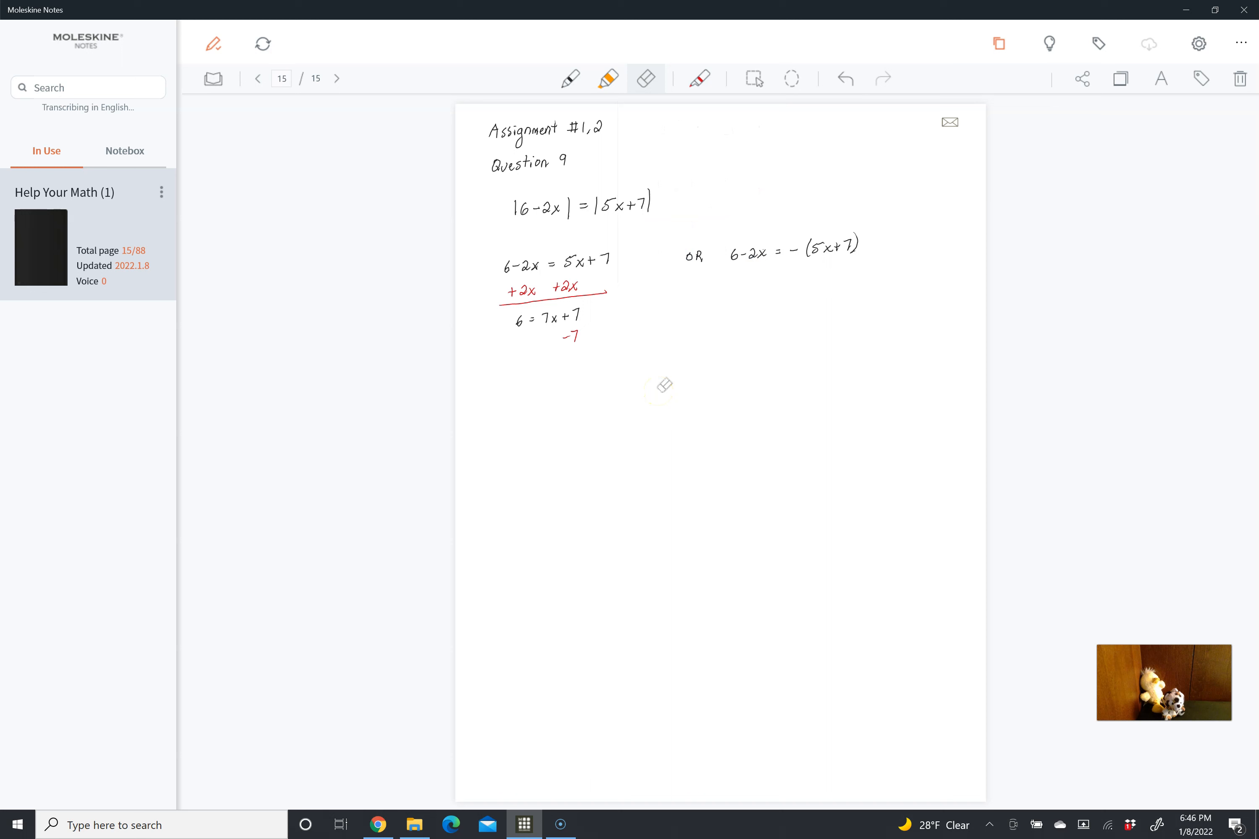
pyautogui.write('-7')
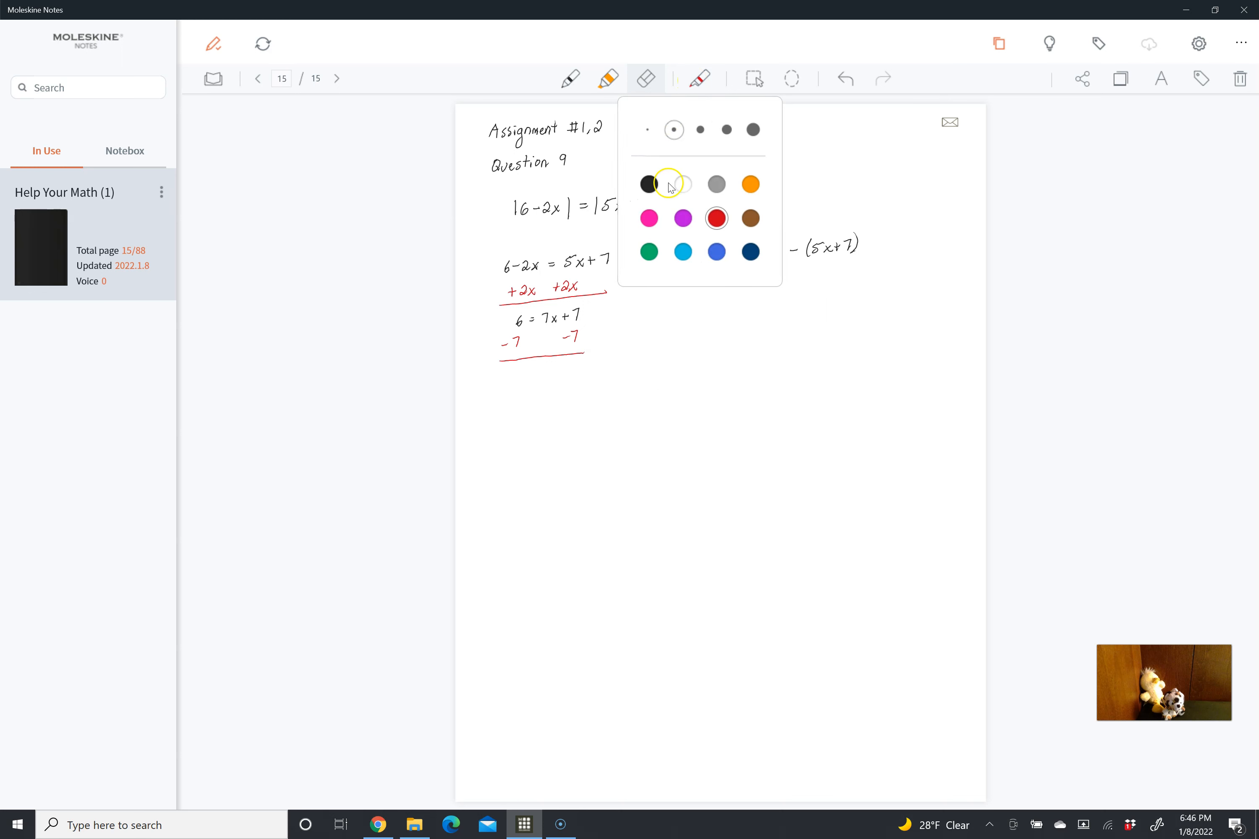
# Reduce to -1 = 7x and mark the division by 7 in red, returning to black for the answer
pyautogui.click(648, 184)
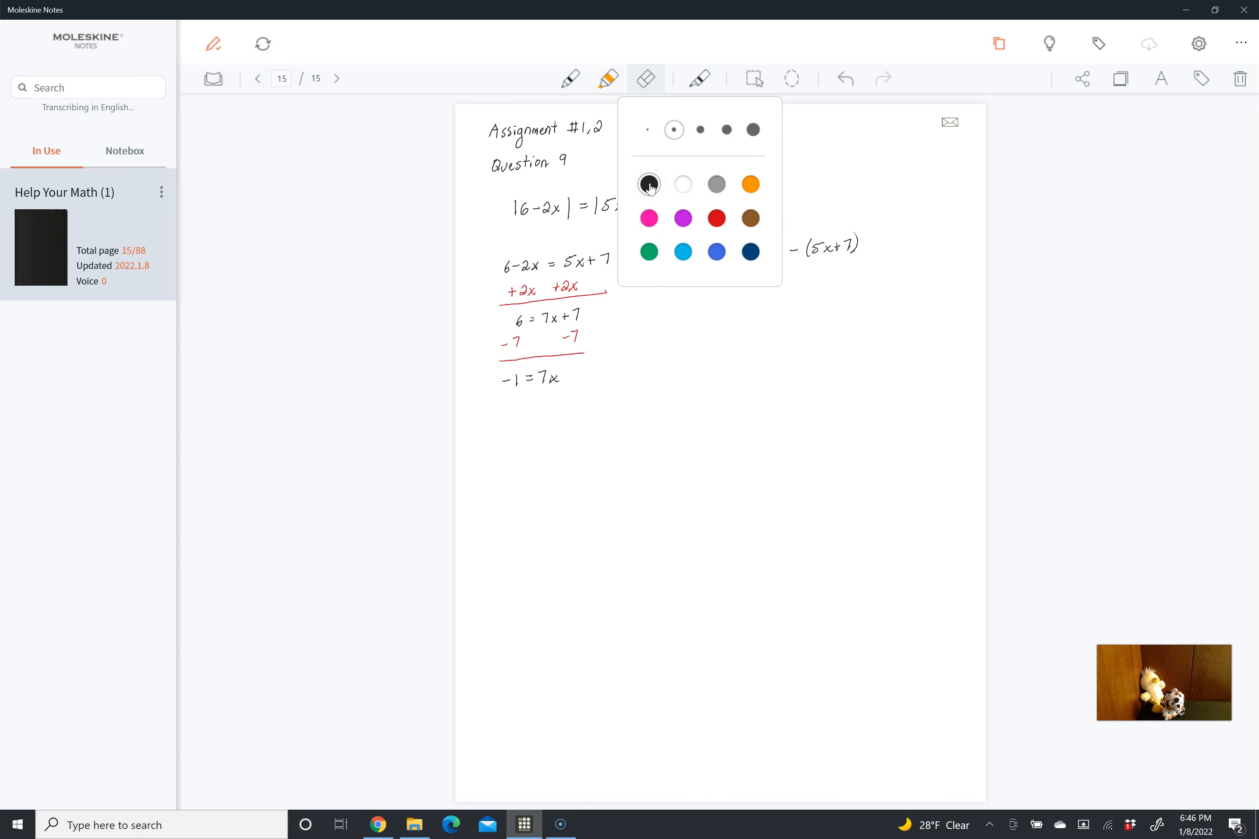
pyautogui.click(716, 218)
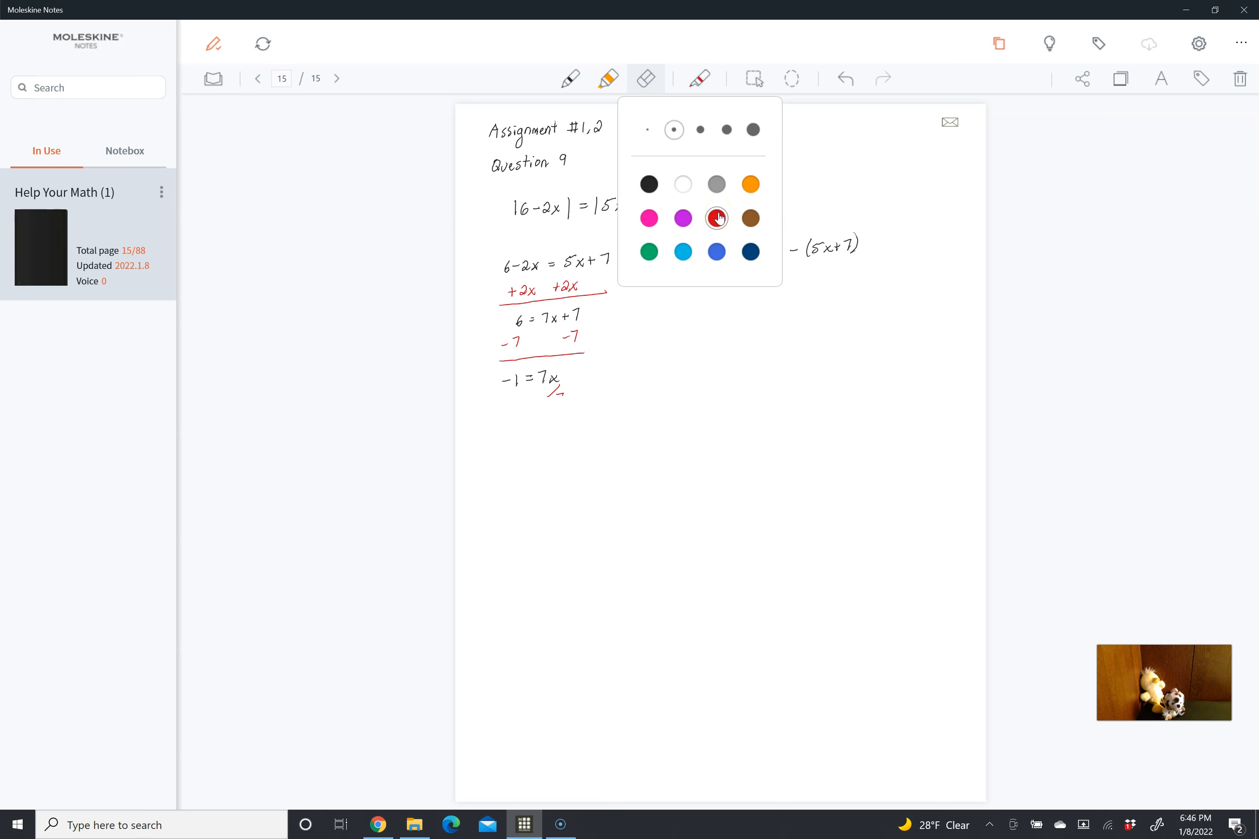
pyautogui.moveTo(507, 398); pyautogui.dragTo(563, 389)
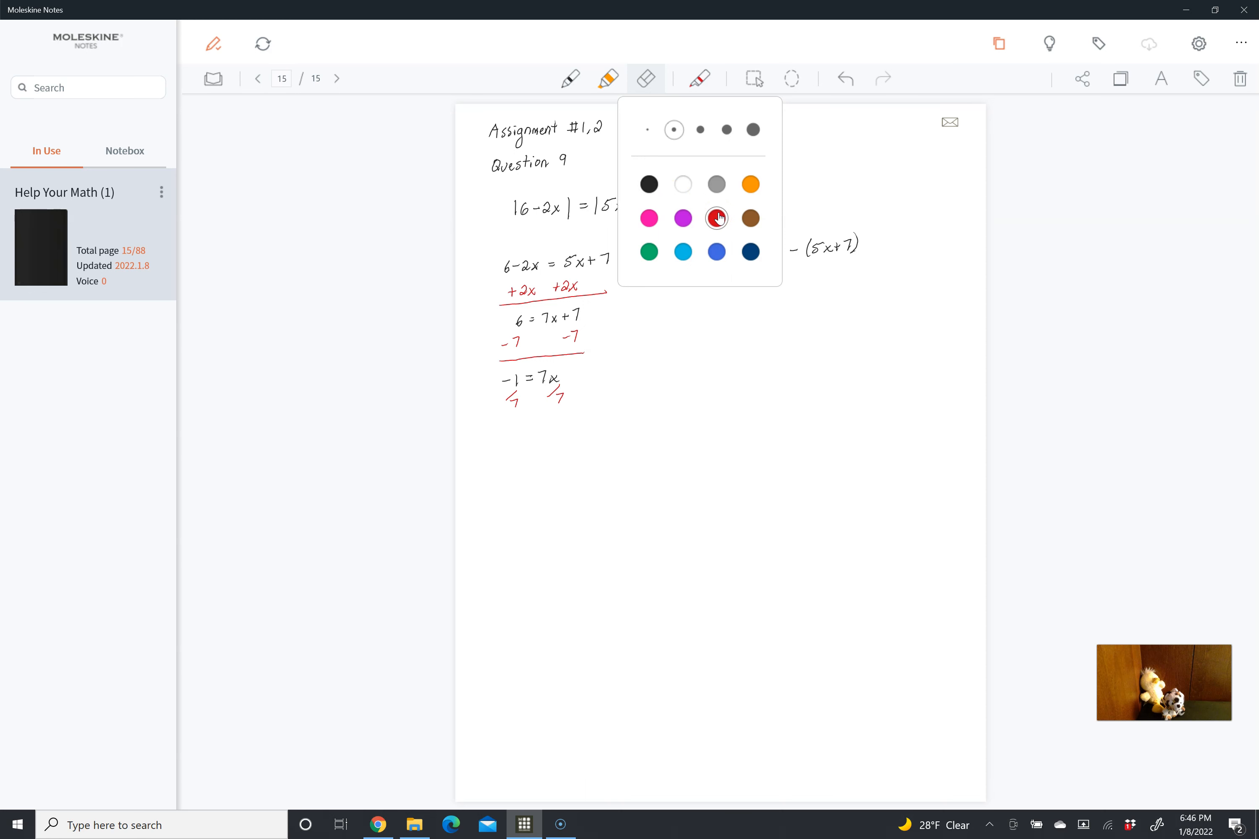
pyautogui.click(649, 184)
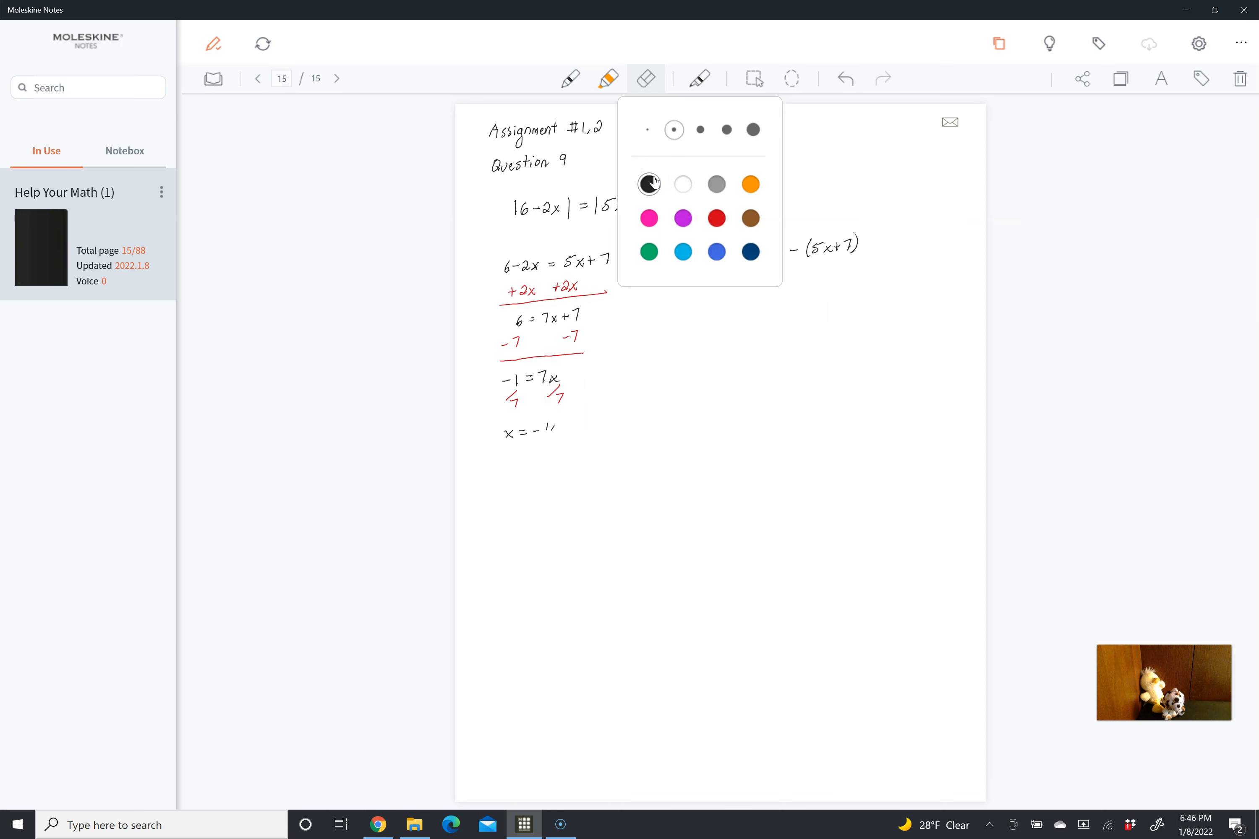
pyautogui.click(649, 184)
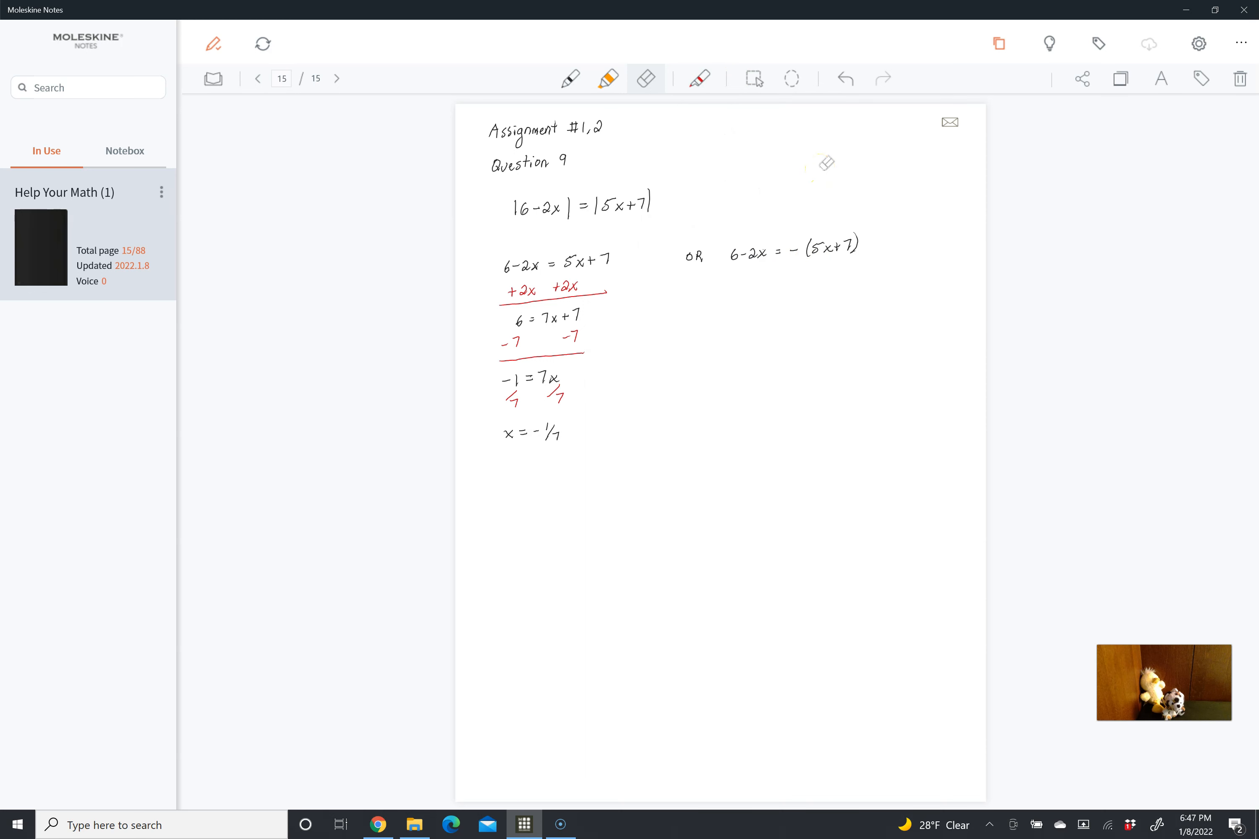
# Draw red distribution arcs over -(5x+7) leading to 6-2x = -5x-7
pyautogui.moveTo(795, 253); pyautogui.dragTo(831, 232)
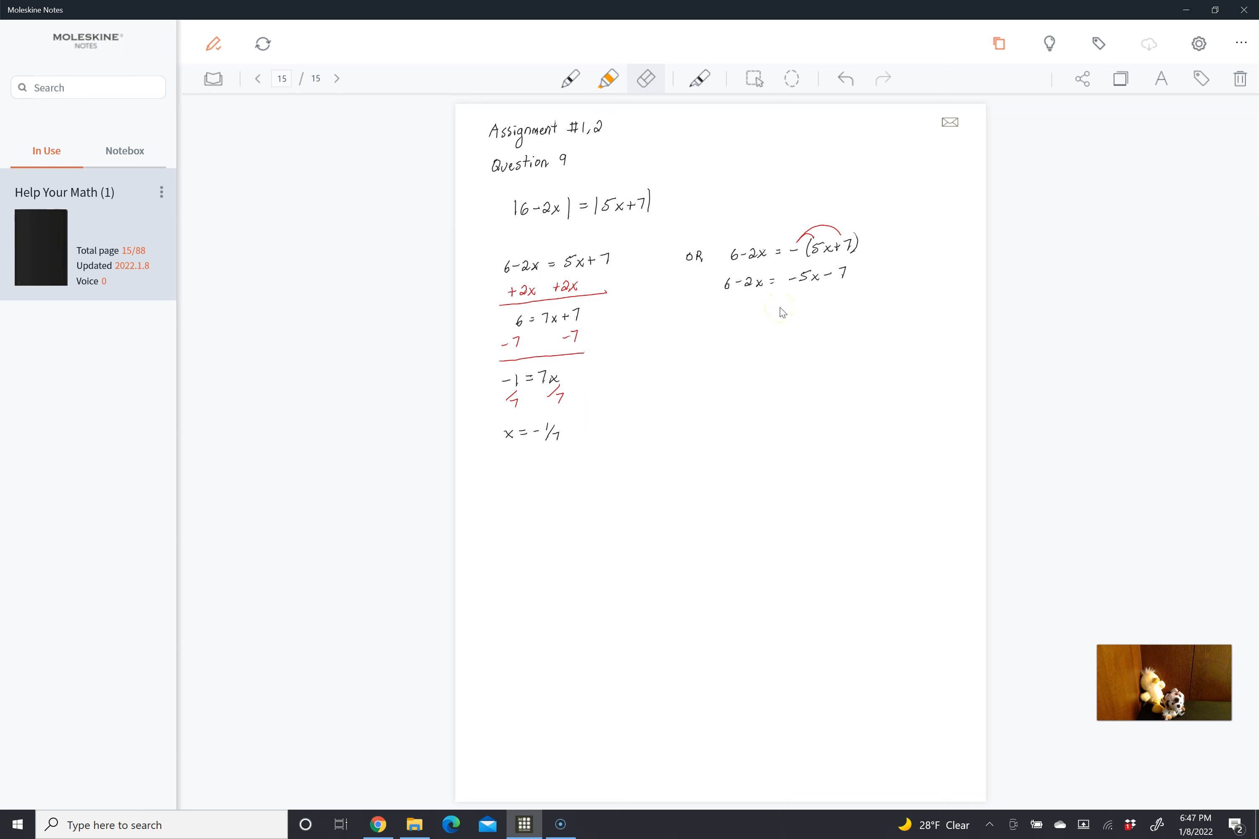
pyautogui.moveTo(699, 80)
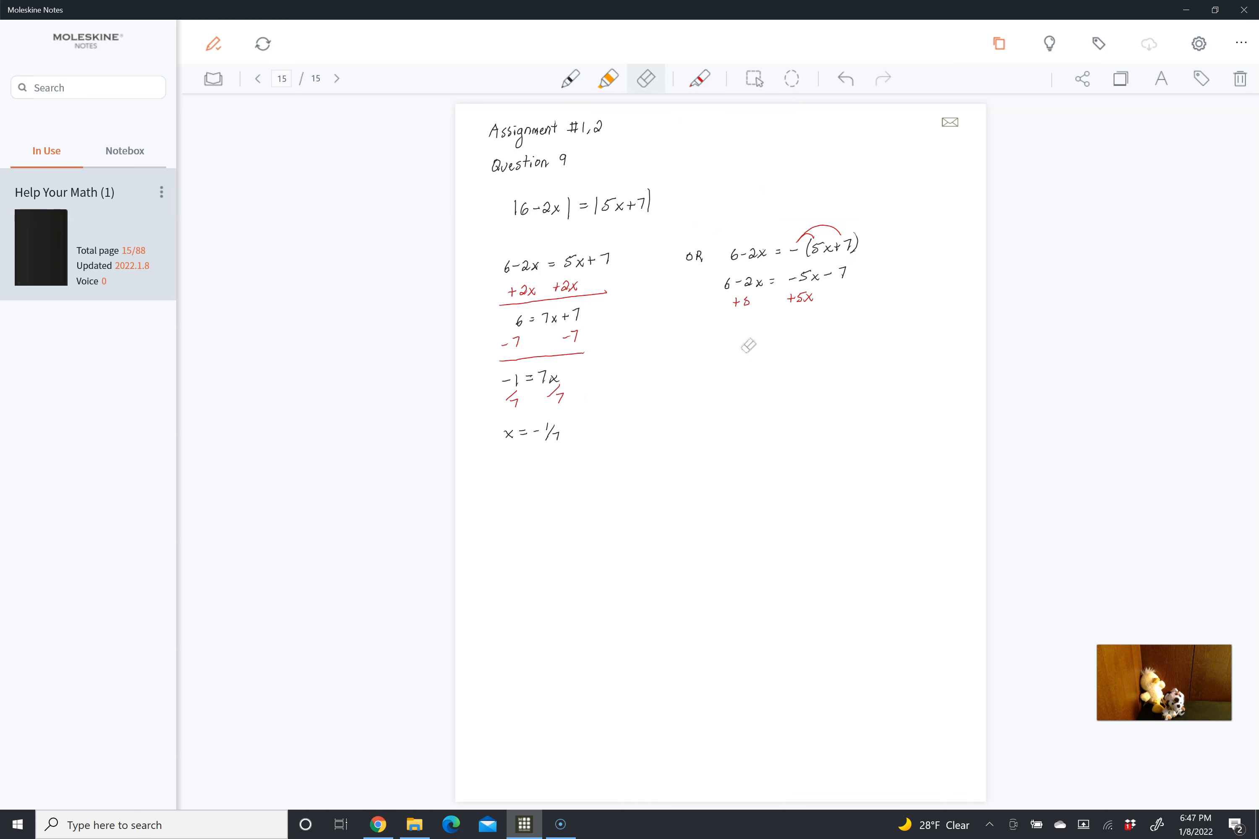
# Underline the +5x terms in red, write 6+3x=-7 and 3x=-13 in black, then mark division by 3 in red
pyautogui.moveTo(727, 297); pyautogui.dragTo(810, 309)
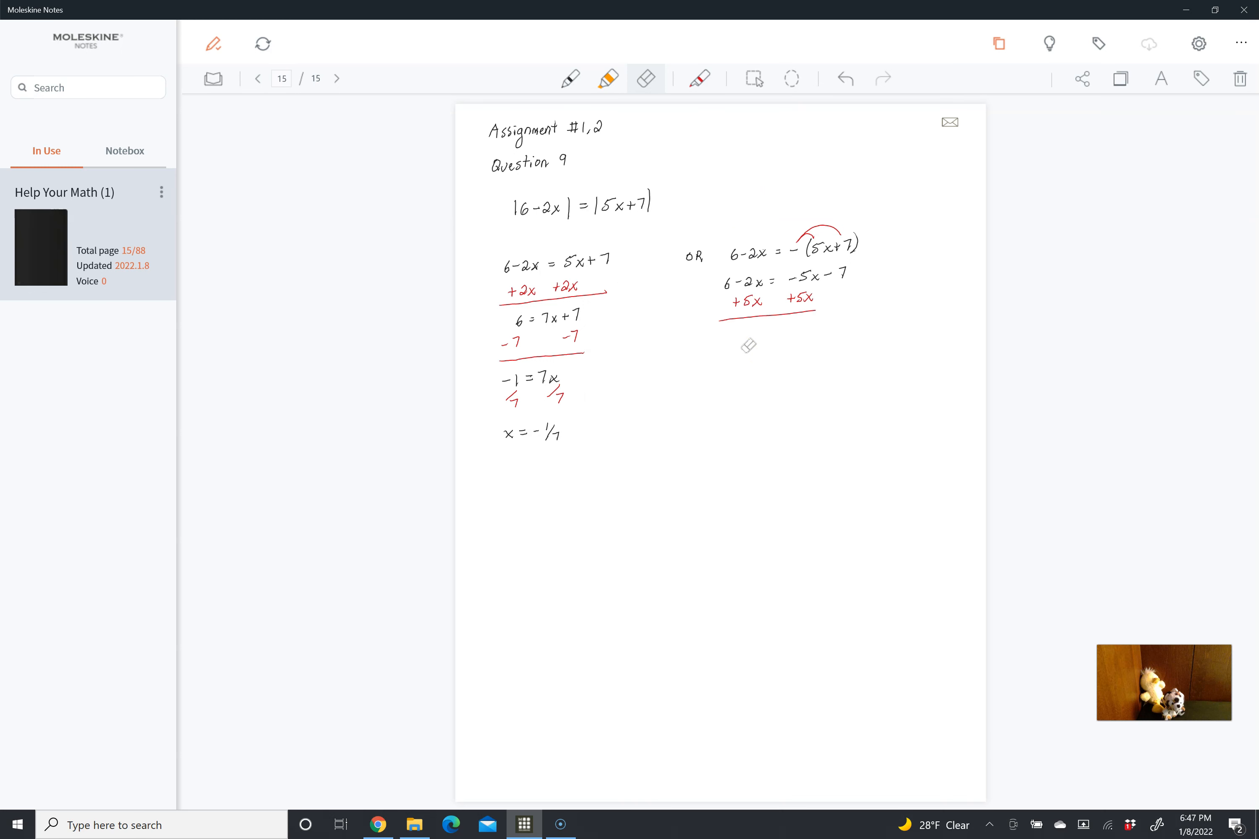
pyautogui.click(700, 79)
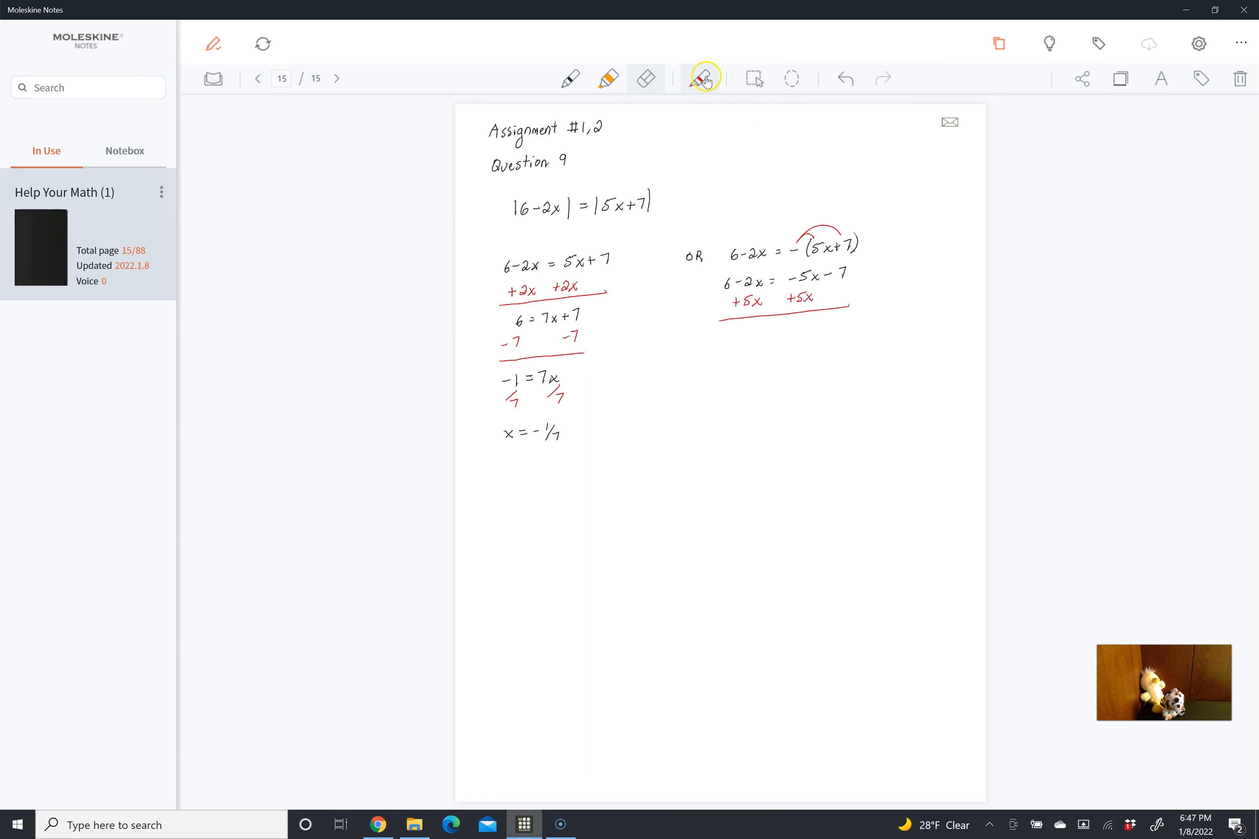
pyautogui.click(702, 78)
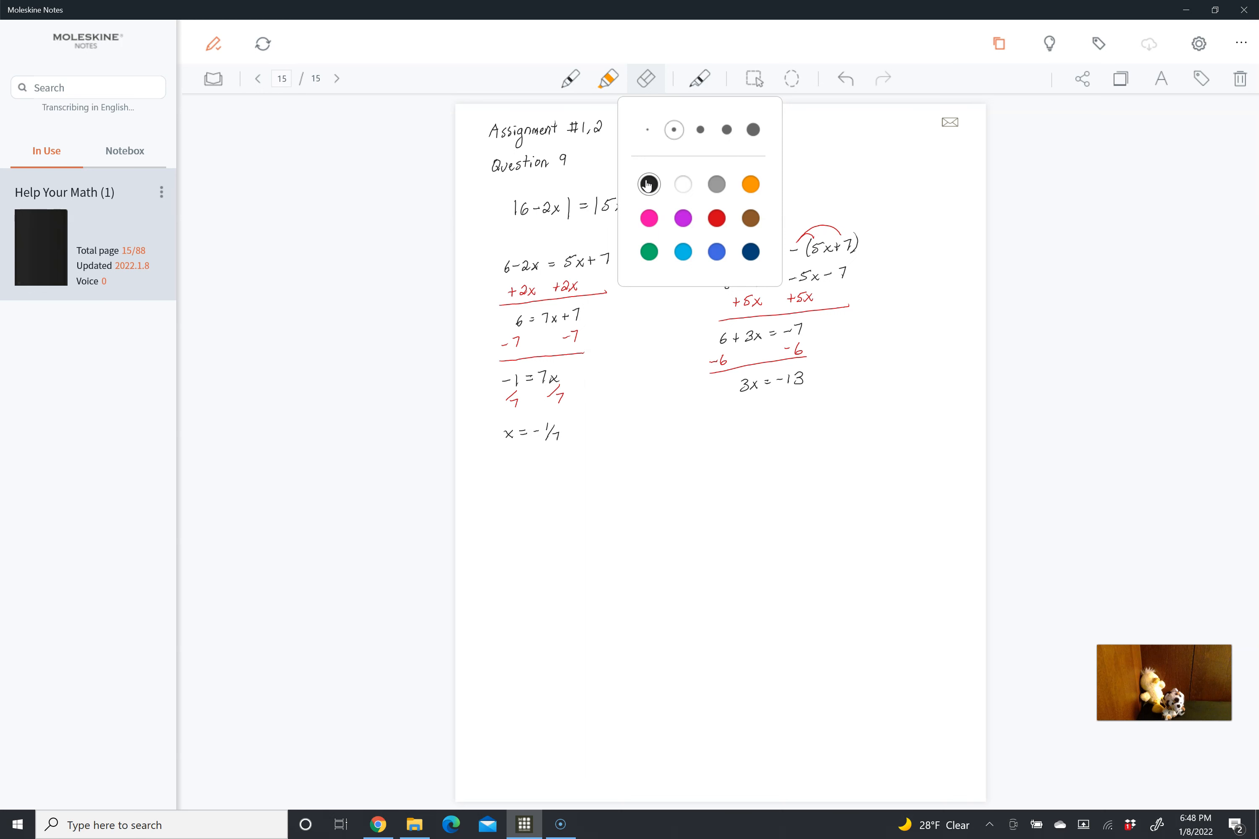
pyautogui.click(716, 218)
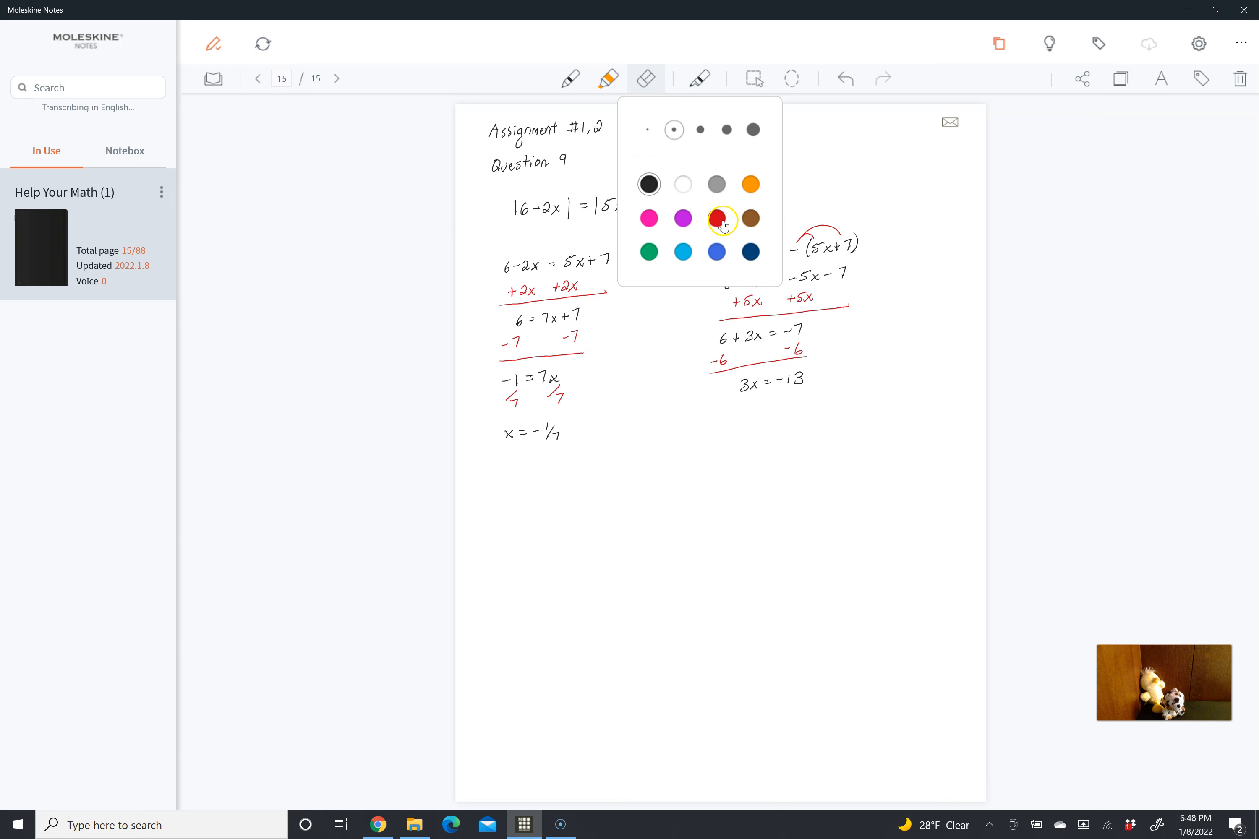
pyautogui.click(716, 219)
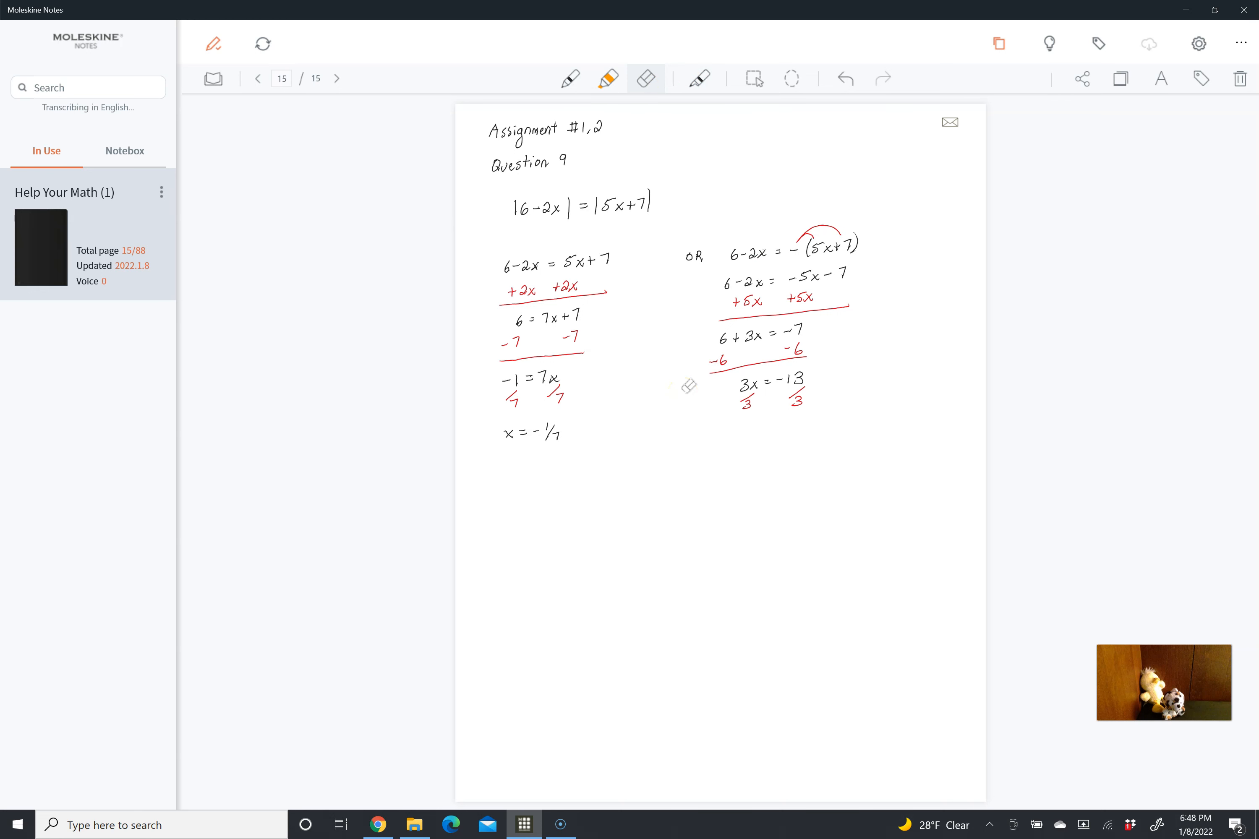
# Write x = -13/3 and begin the solutions line with -1/7
pyautogui.moveTo(735, 432); pyautogui.dragTo(750, 434)
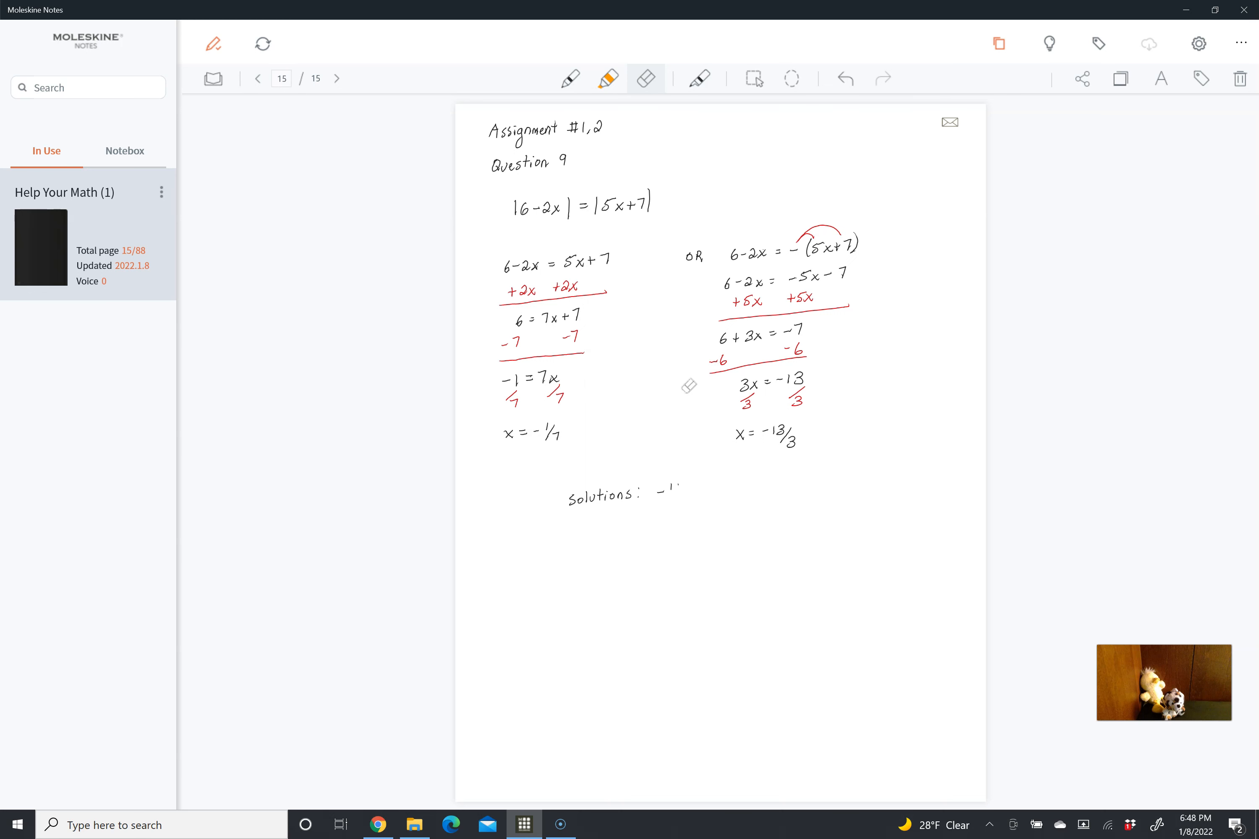
pyautogui.moveTo(666, 490); pyautogui.dragTo(698, 494)
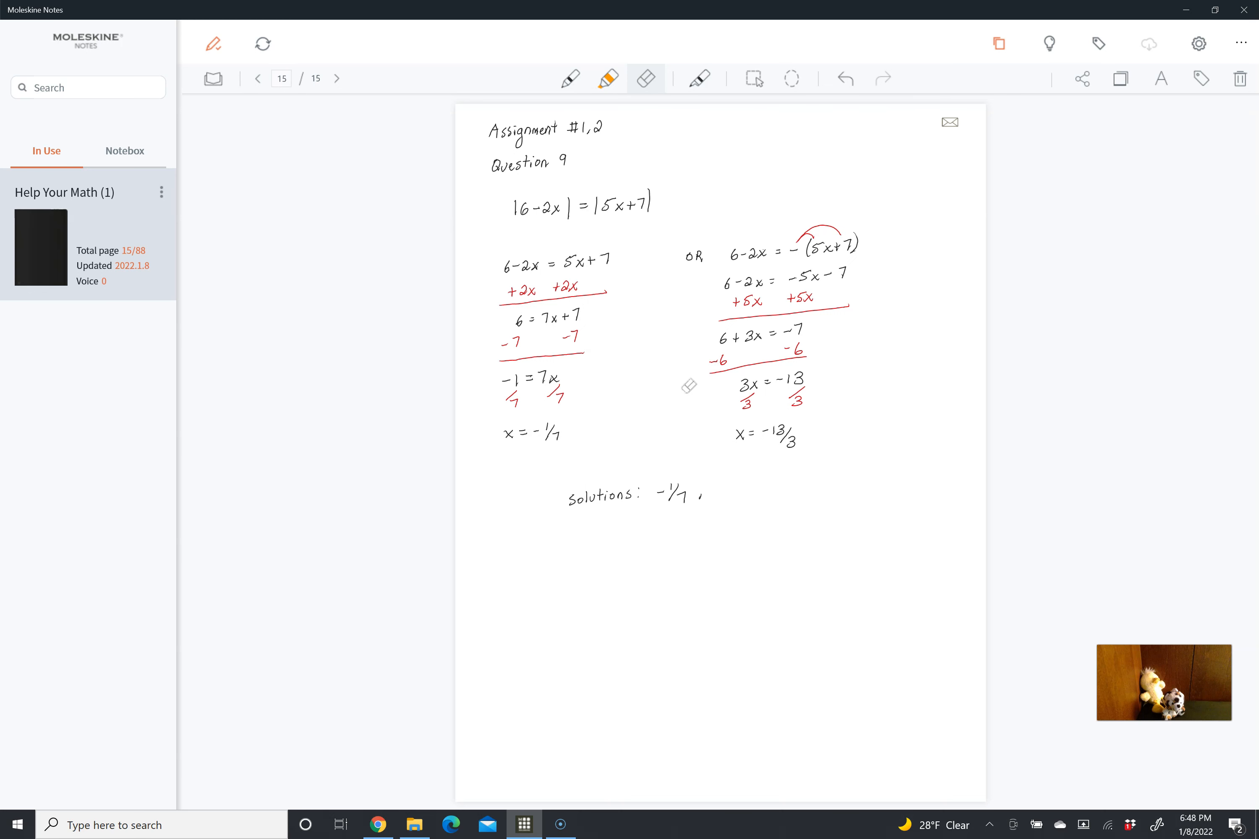